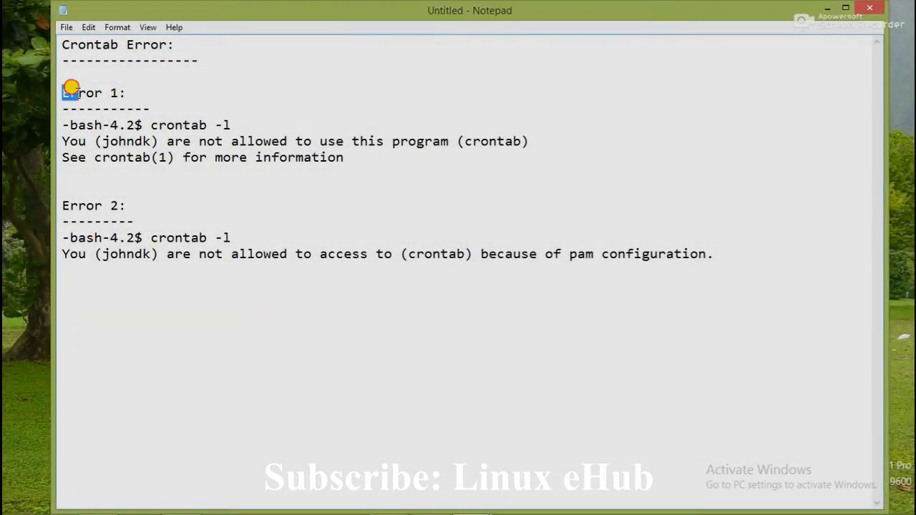
{"action": "mouse_move", "coordinate": [63, 206]}
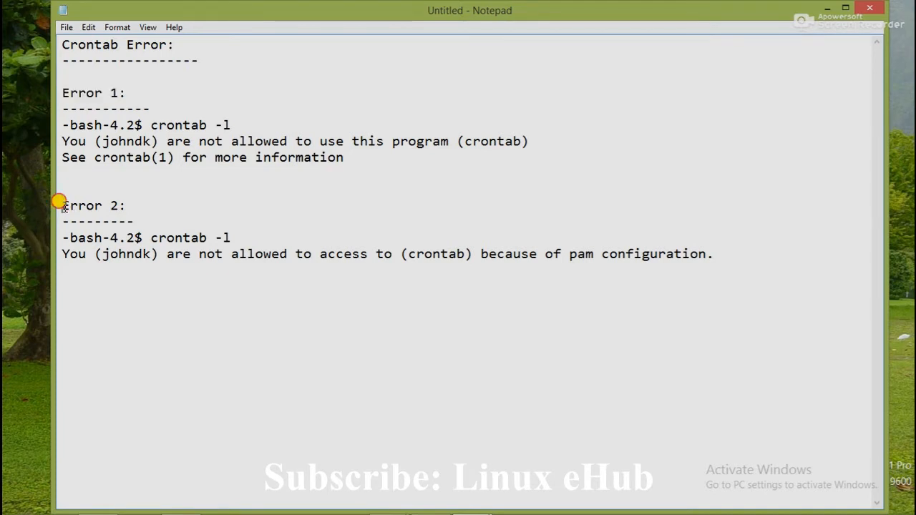
{"action": "mouse_move", "coordinate": [154, 199]}
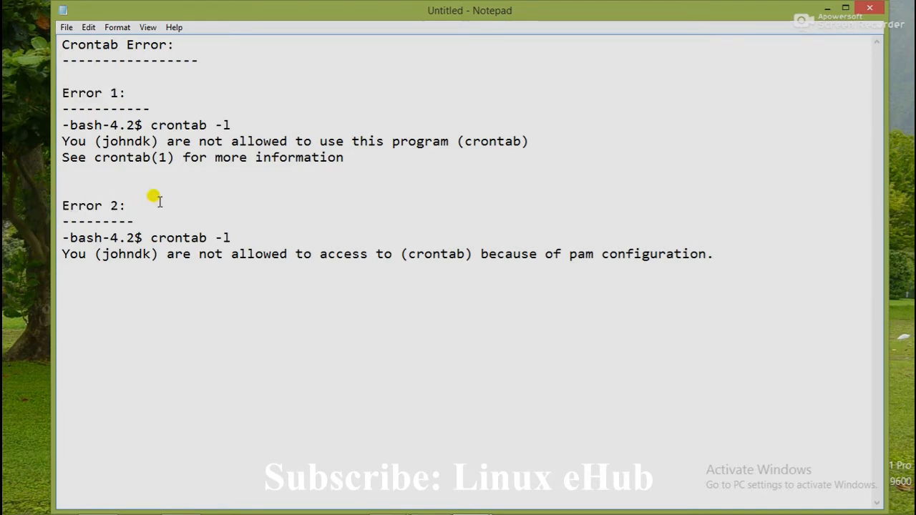
{"action": "mouse_move", "coordinate": [129, 146]}
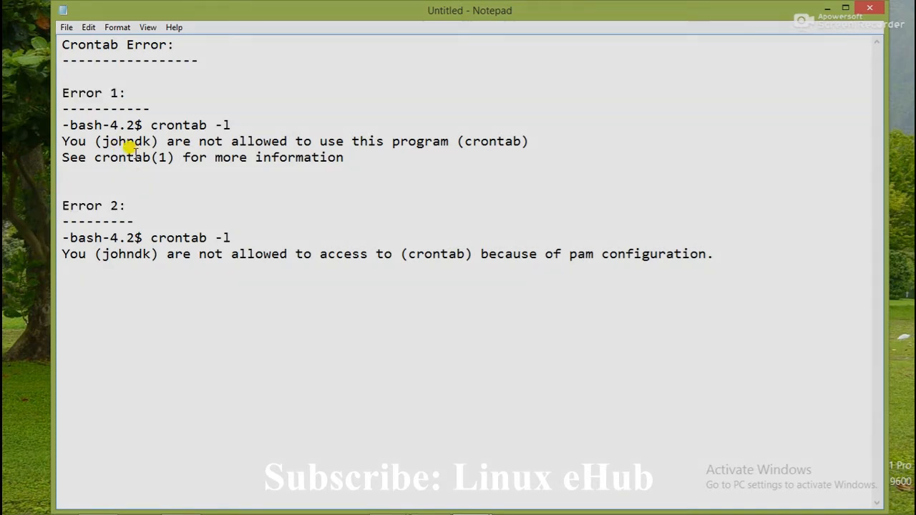
{"action": "mouse_move", "coordinate": [136, 126]}
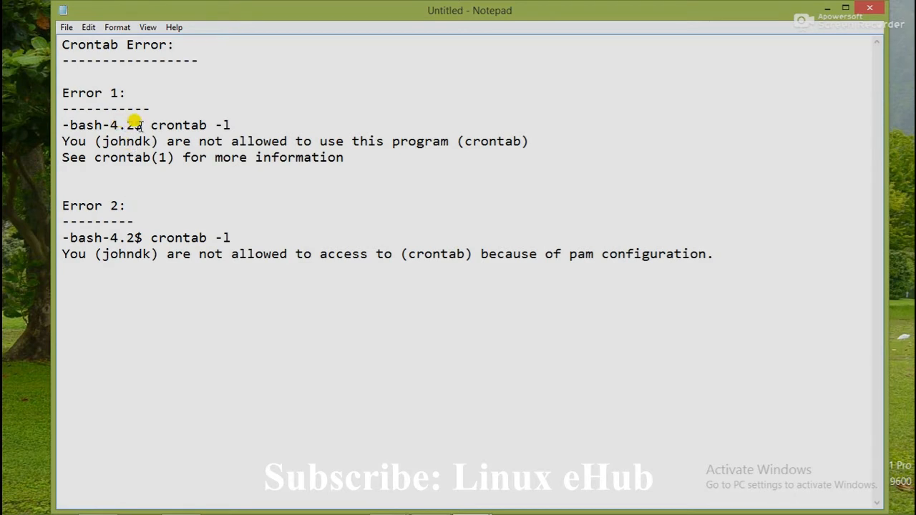
Step: Review the Error 1 notes for johndk, then run crontab -l to reproduce the not-allowed error
{"action": "double_click", "coordinate": [103, 125]}
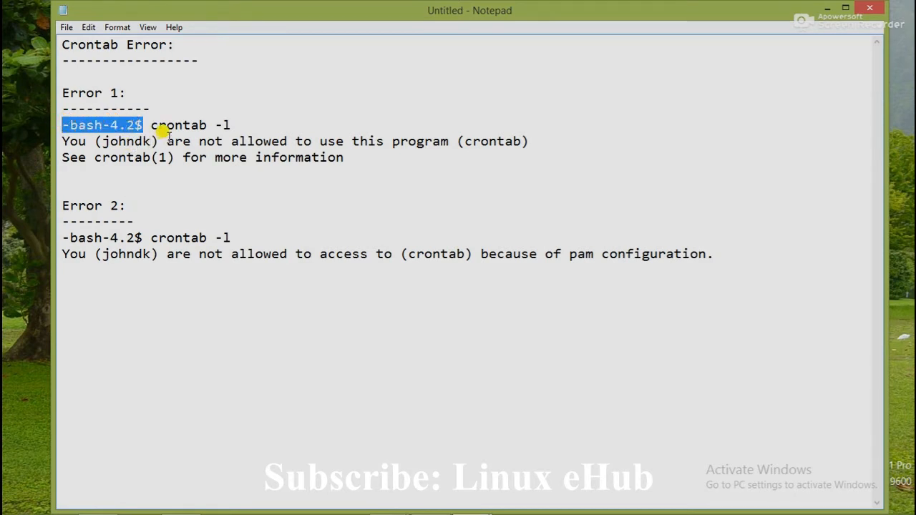
{"action": "double_click", "coordinate": [177, 124]}
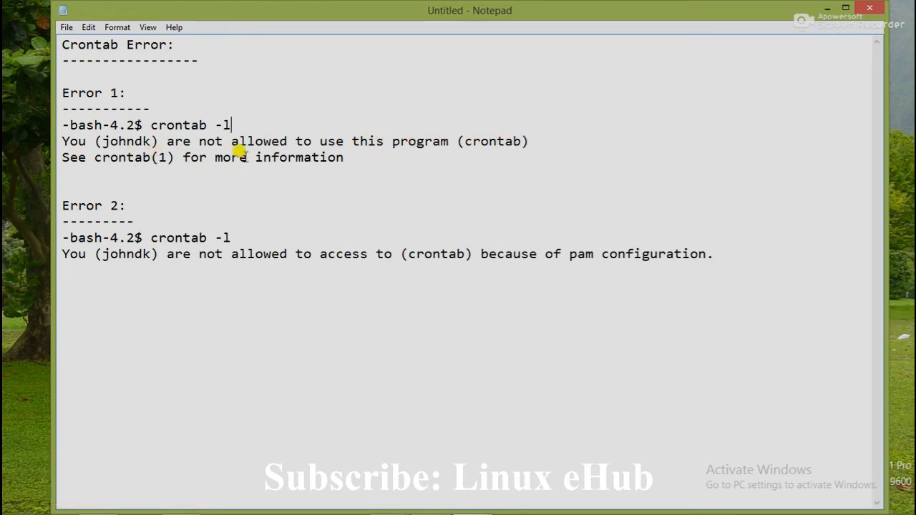
{"action": "mouse_move", "coordinate": [143, 146]}
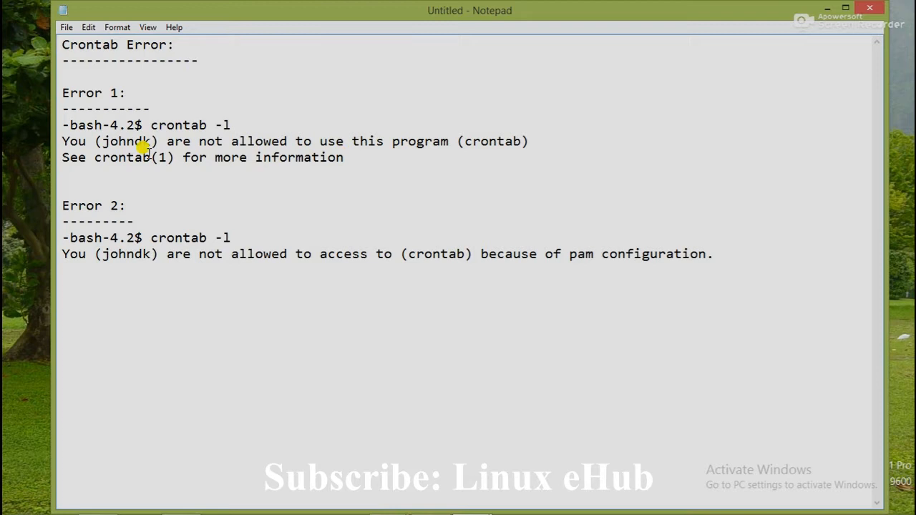
{"action": "mouse_move", "coordinate": [63, 94]}
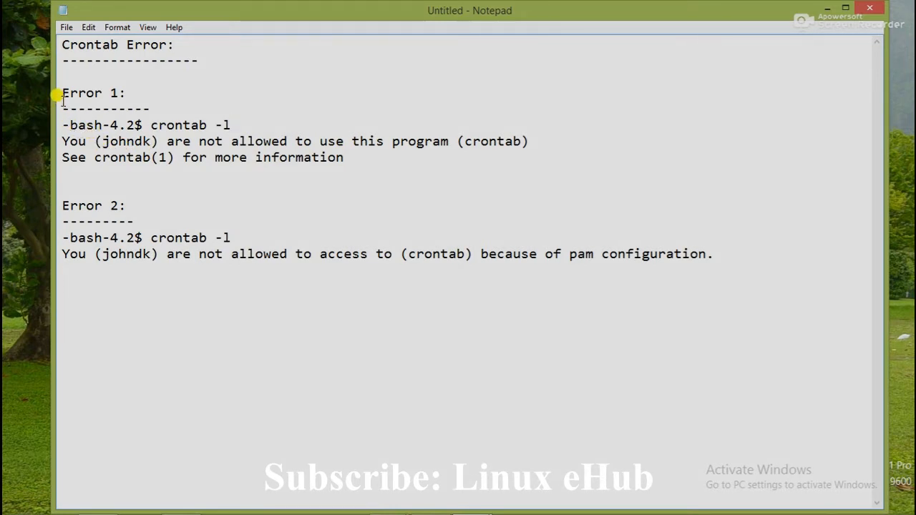
{"action": "mouse_move", "coordinate": [103, 142]}
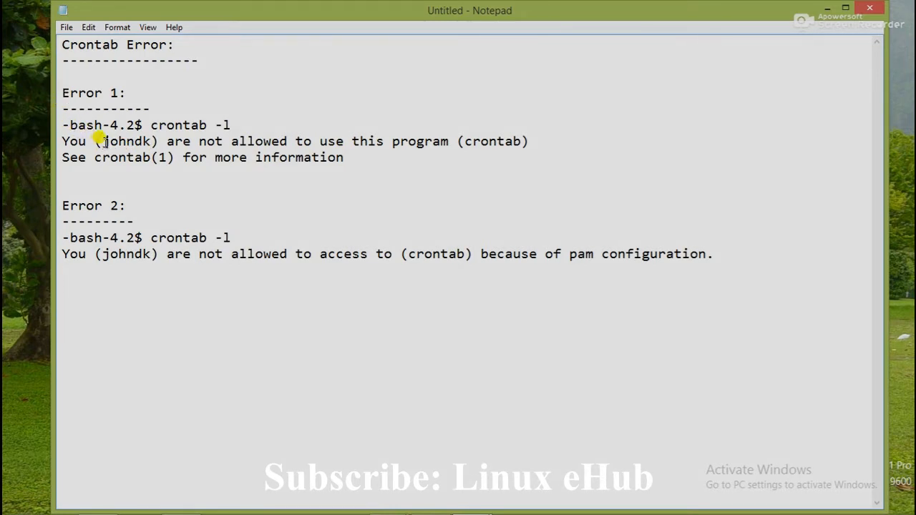
{"action": "double_click", "coordinate": [126, 142]}
{"action": "type", "text": "cront"}
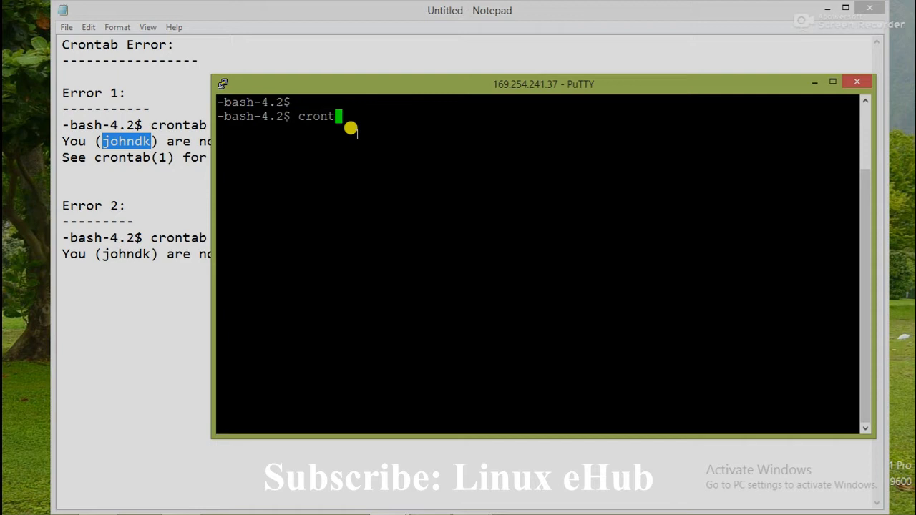
{"action": "type", "text": "ab -l"}
{"action": "key", "text": "Return"}
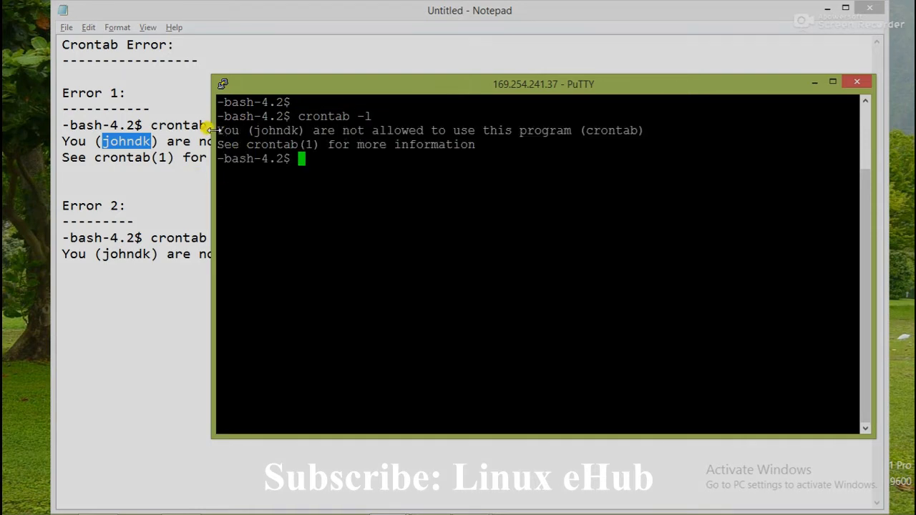
{"action": "mouse_move", "coordinate": [481, 143]}
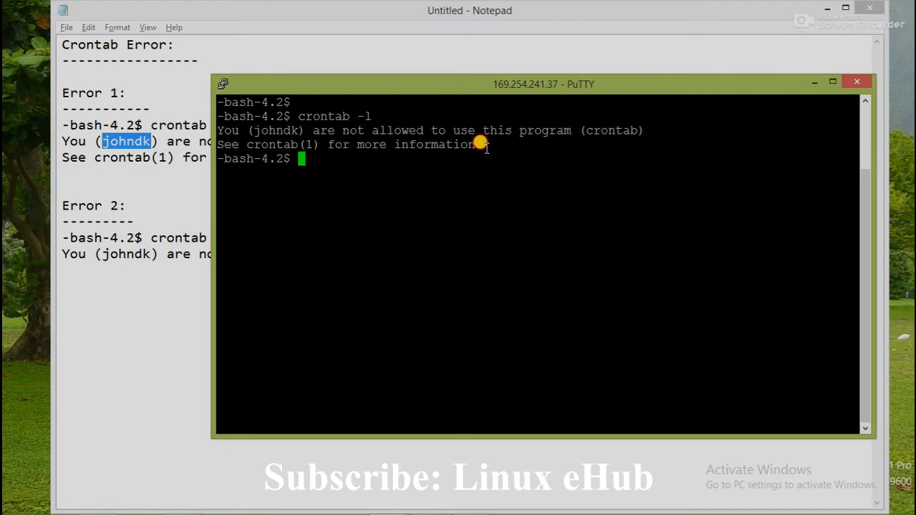
{"action": "mouse_move", "coordinate": [251, 127]}
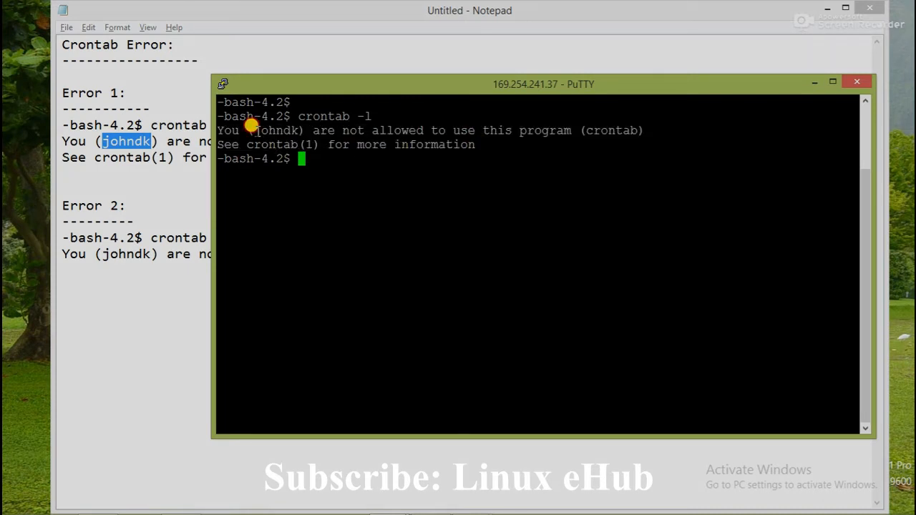
{"action": "mouse_move", "coordinate": [335, 170]}
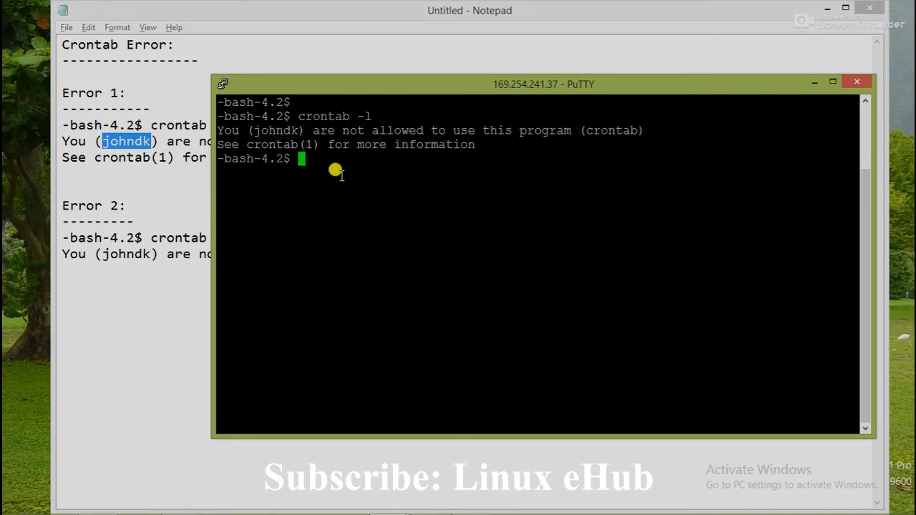
{"action": "mouse_move", "coordinate": [400, 257]}
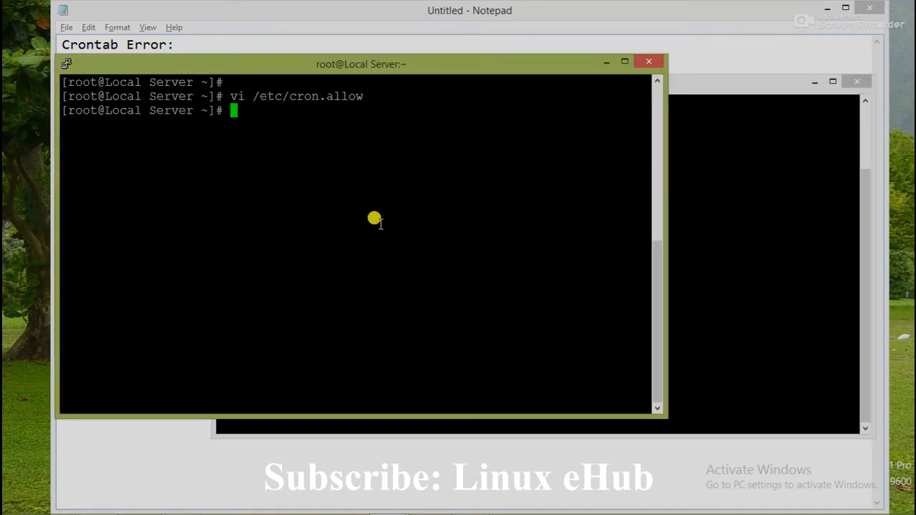
{"action": "mouse_move", "coordinate": [292, 86]}
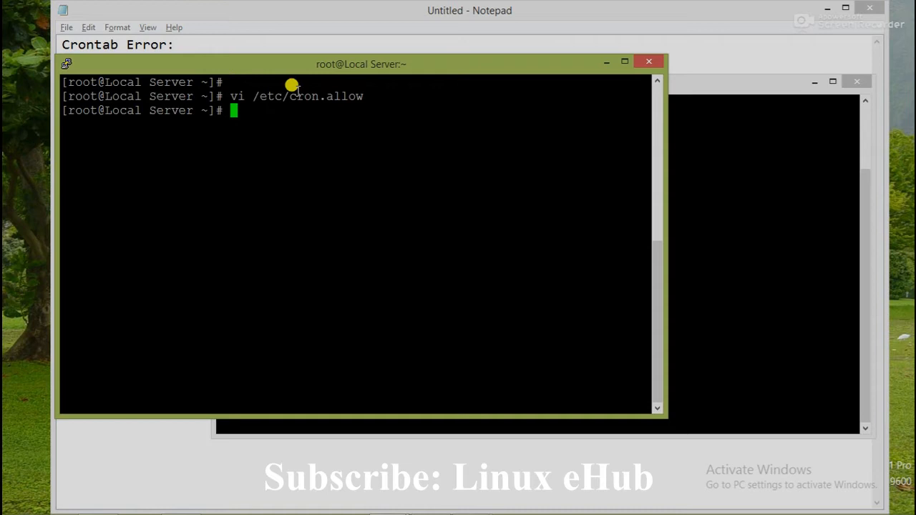
Step: As root, start vi on /etc/cron.allow to edit the empty cron access file
{"action": "left_click_drag", "start_coordinate": [289, 96], "coordinate": [364, 96]}
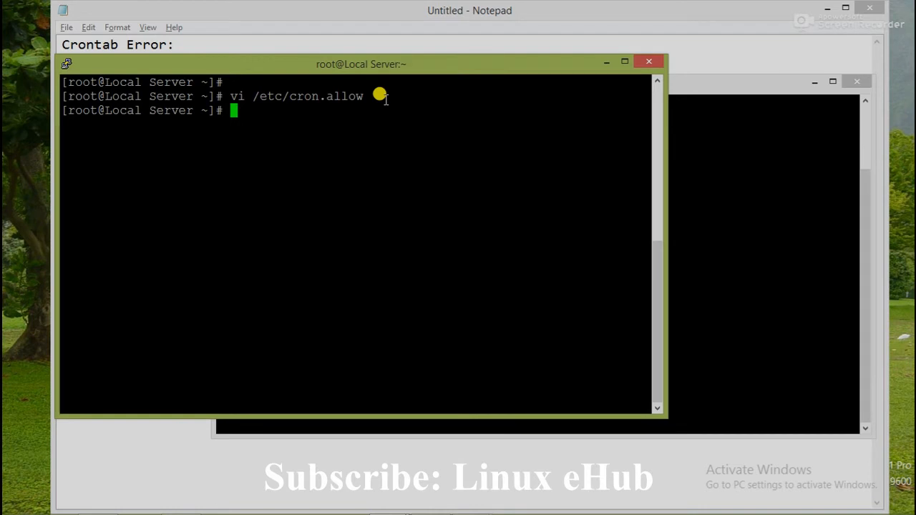
{"action": "mouse_move", "coordinate": [287, 95]}
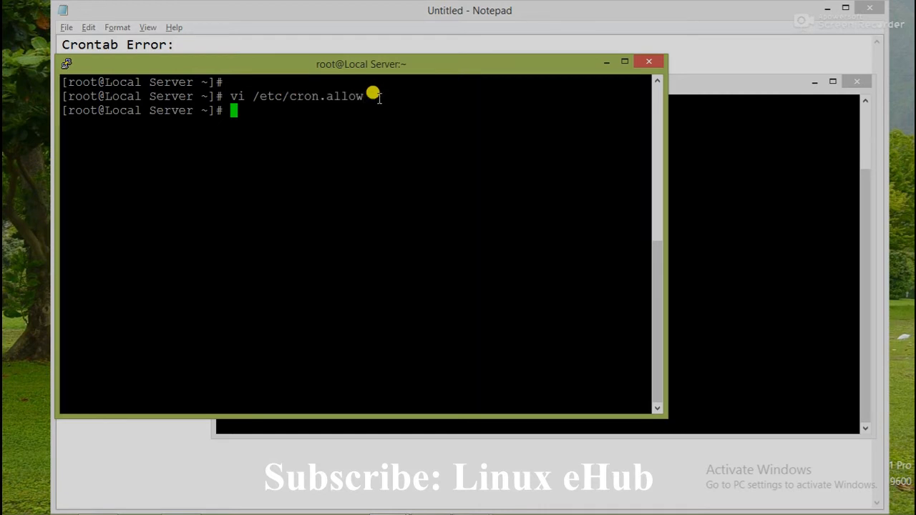
{"action": "mouse_move", "coordinate": [358, 97]}
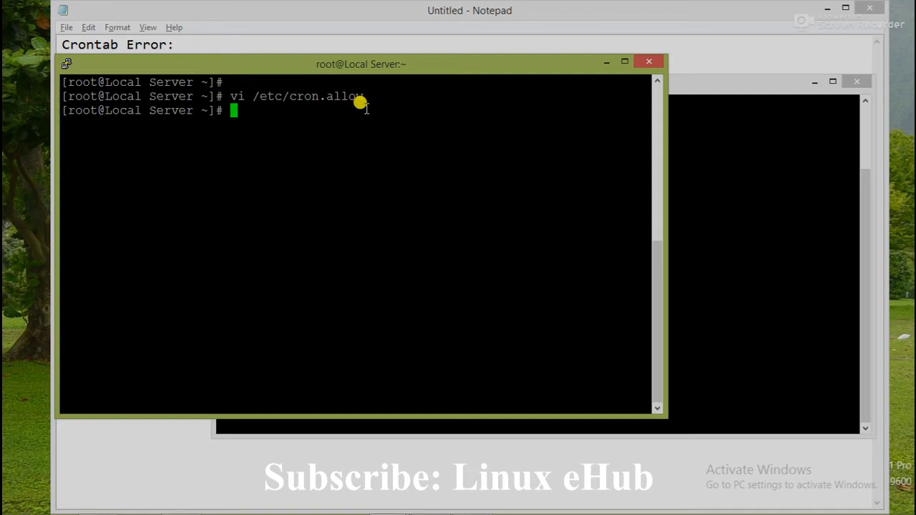
{"action": "mouse_move", "coordinate": [363, 103]}
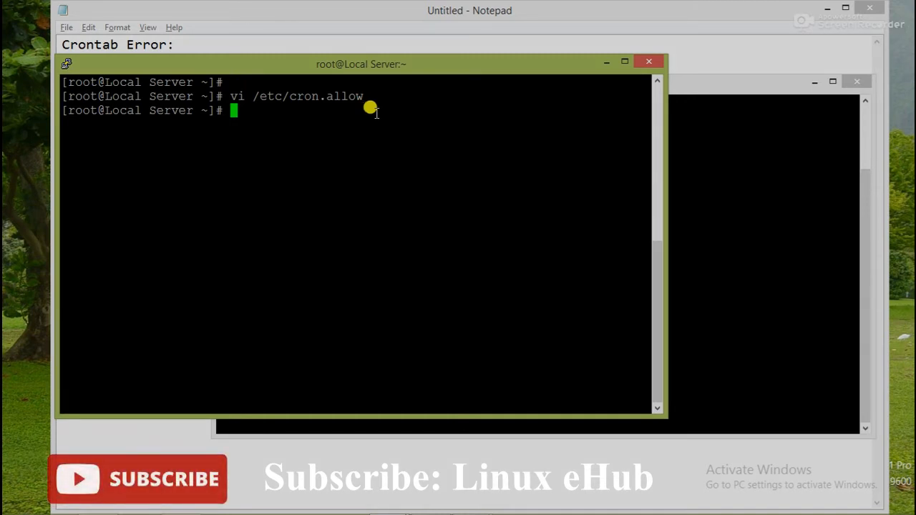
{"action": "type", "text": "vi"}
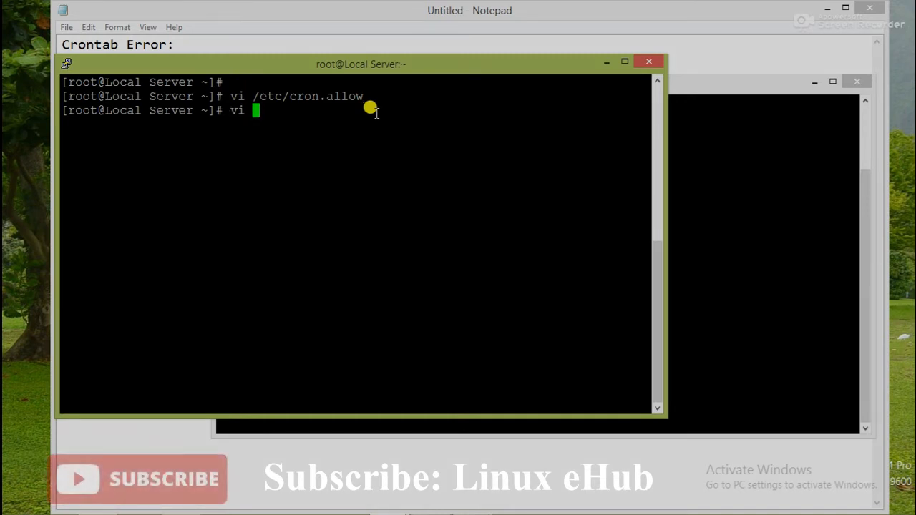
{"action": "type", "text": "/etc/"}
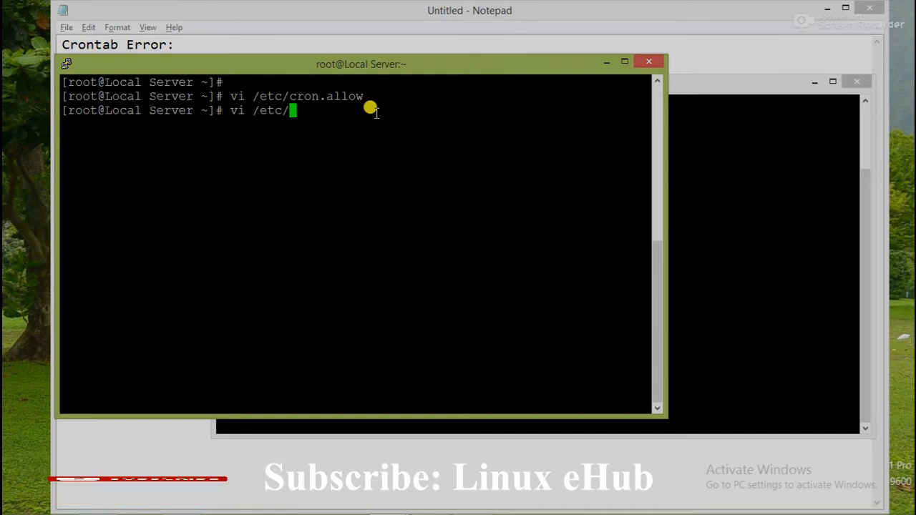
{"action": "type", "text": "cron"}
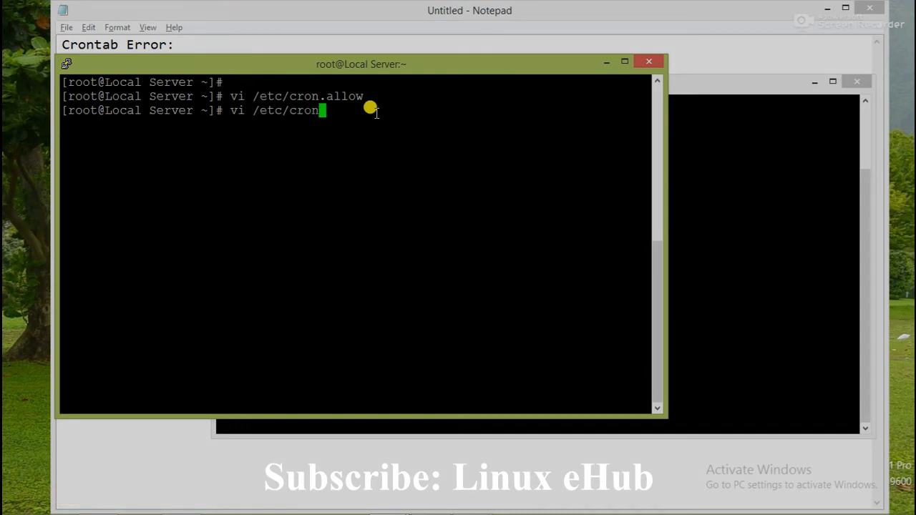
{"action": "type", "text": ".allo"}
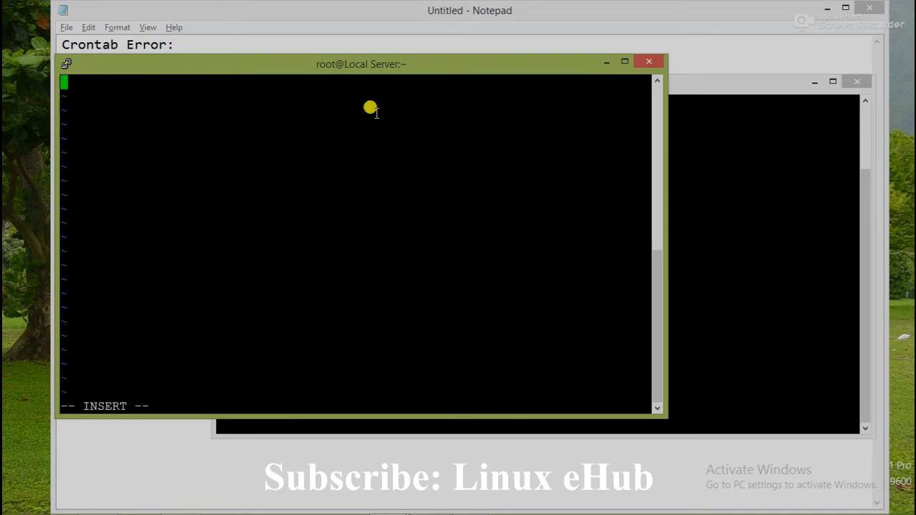
Step: Add johndk as the only entry in /etc/cron.allow and save with :wq
{"action": "type", "text": "joh"}
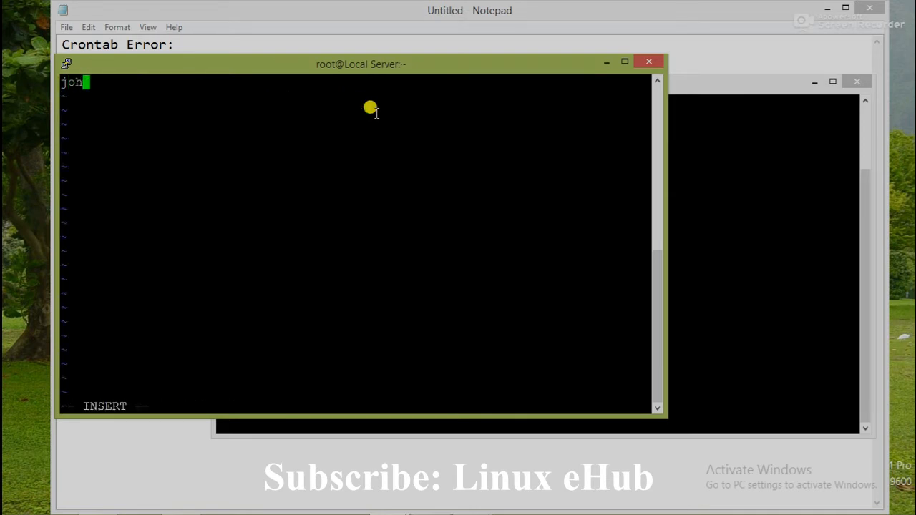
{"action": "type", "text": "dk"}
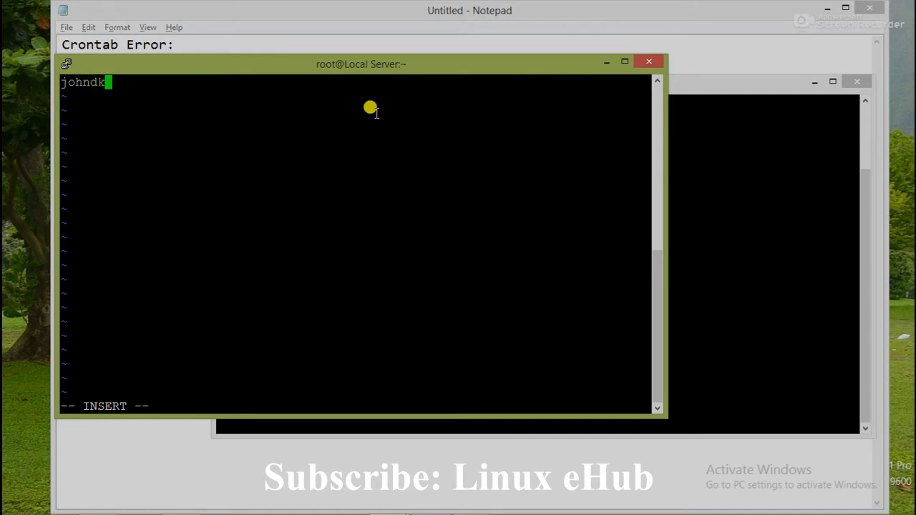
{"action": "type", "text": ":wq"}
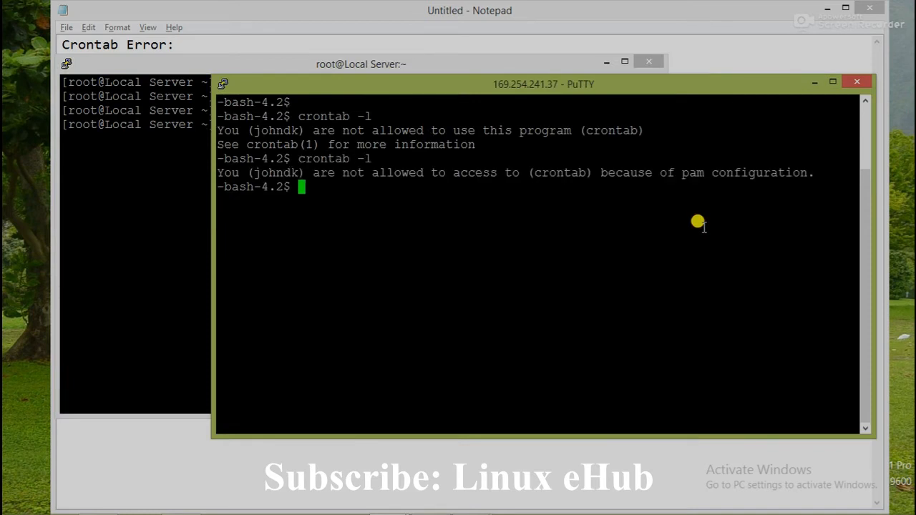
Step: Run crontab -l as johndk and highlight the 'because of pam configuration' refusal
{"action": "type", "text": "crontab -l"}
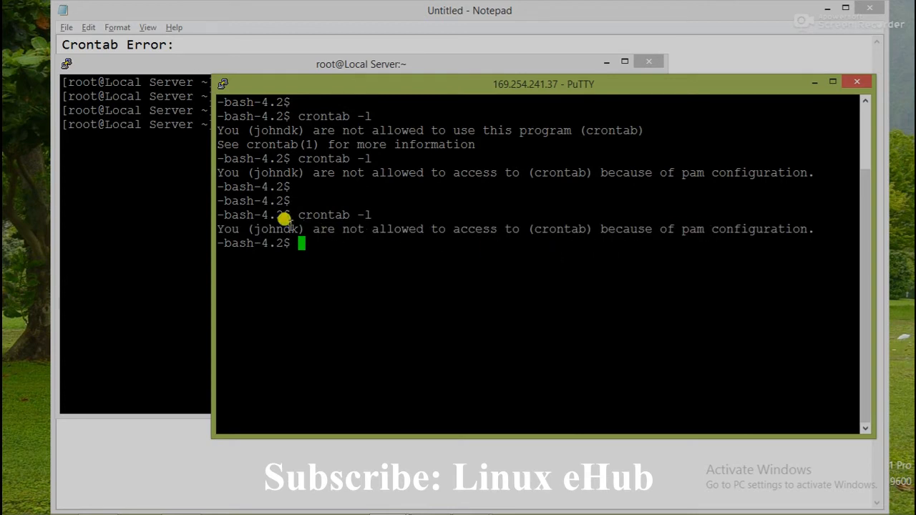
{"action": "mouse_move", "coordinate": [555, 230]}
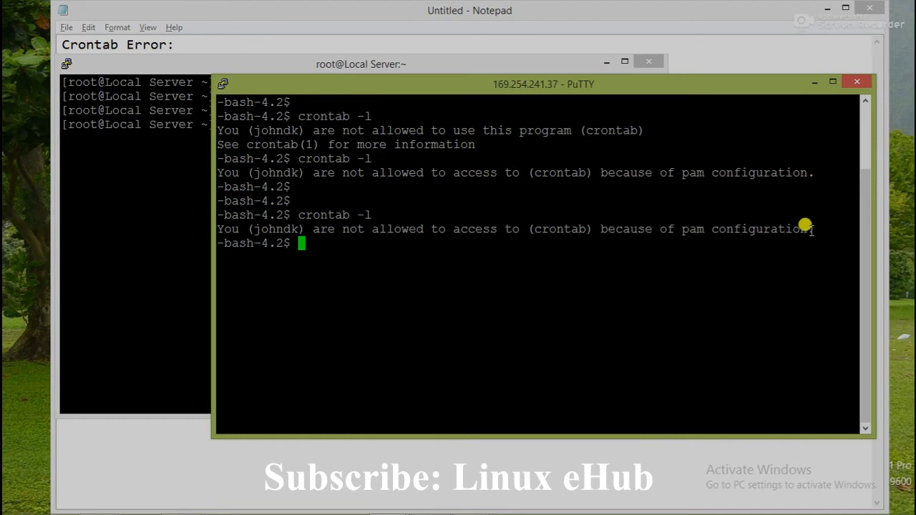
{"action": "left_click_drag", "start_coordinate": [600, 229], "coordinate": [814, 229]}
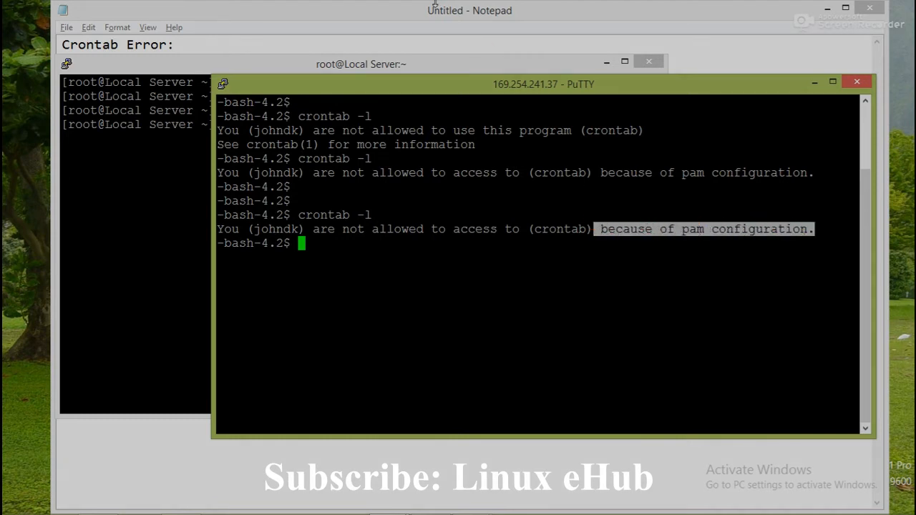
{"action": "left_click", "coordinate": [470, 10]}
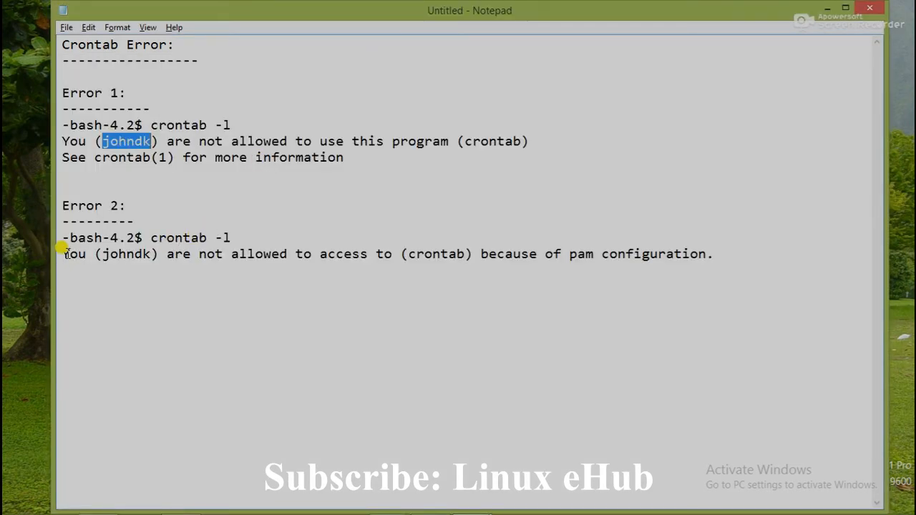
Step: Highlight the johndk error line in the Notepad notes before returning to the root session
{"action": "left_click_drag", "start_coordinate": [63, 255], "coordinate": [712, 255]}
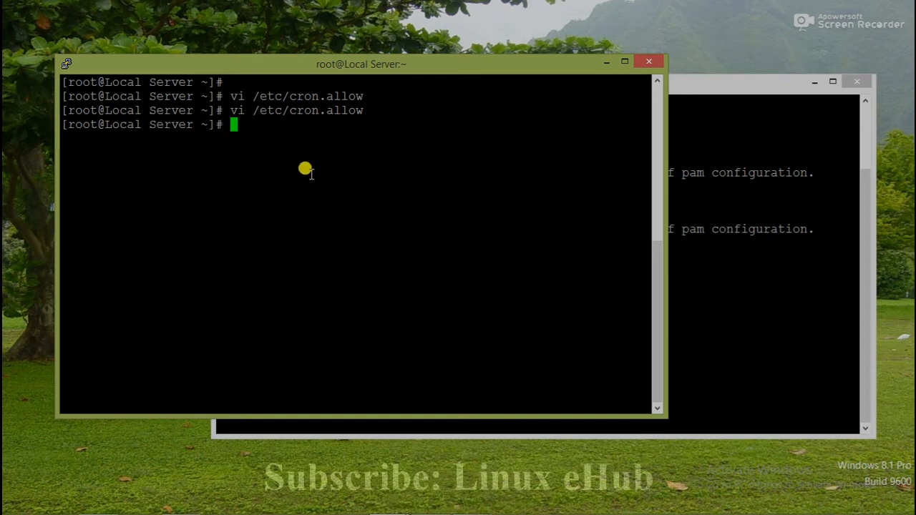
Step: Type vi /etc/cron.deny at the root prompt without running it, then review johndk's refused session
{"action": "type", "text": "vi /etc/"}
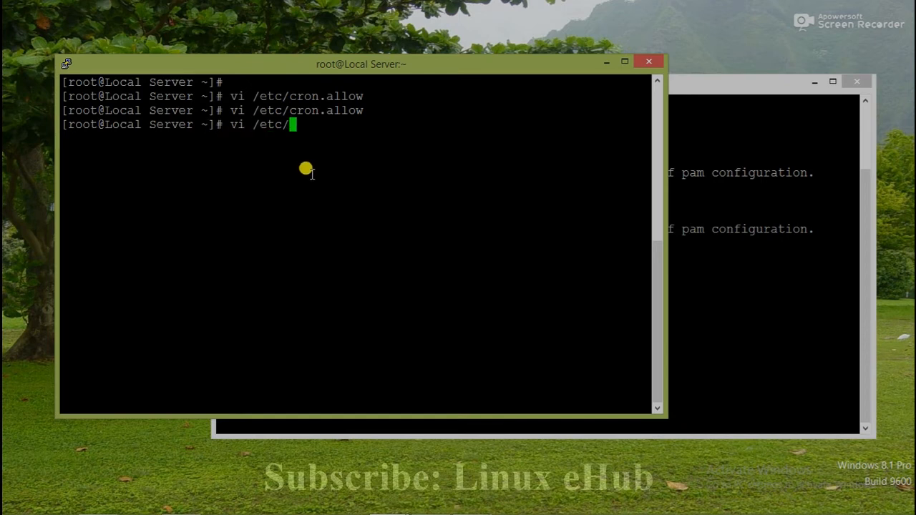
{"action": "type", "text": "cron.d"}
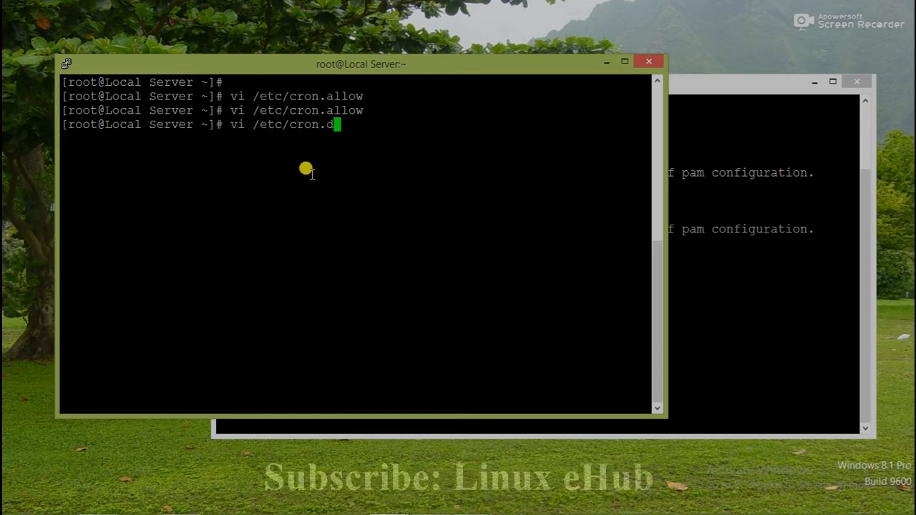
{"action": "type", "text": "eny"}
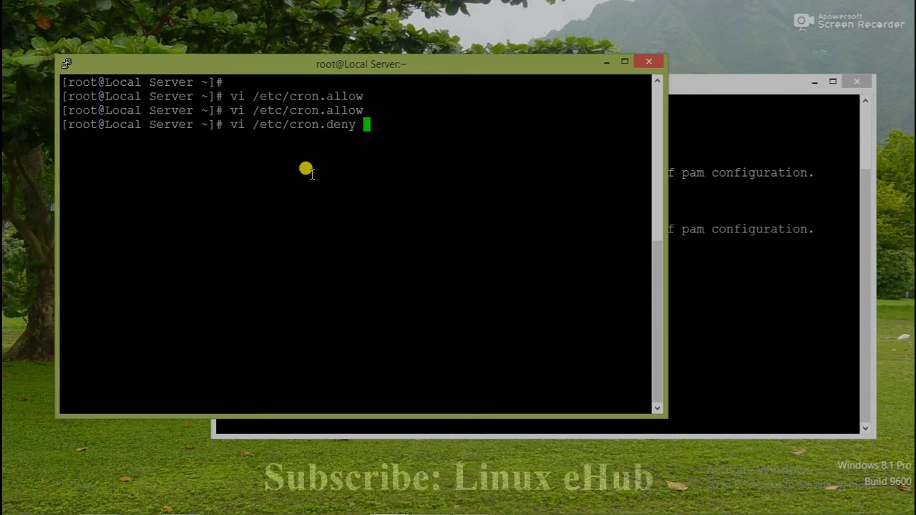
{"action": "mouse_move", "coordinate": [284, 108]}
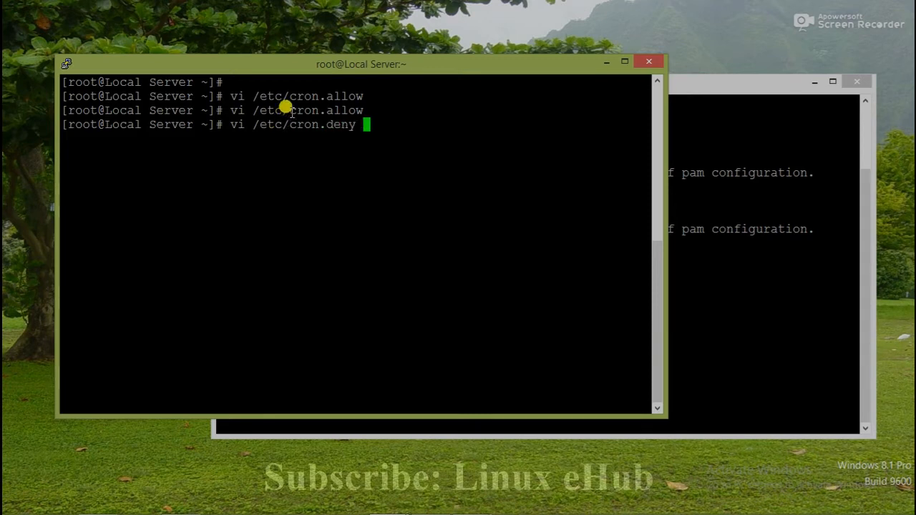
{"action": "mouse_move", "coordinate": [287, 121]}
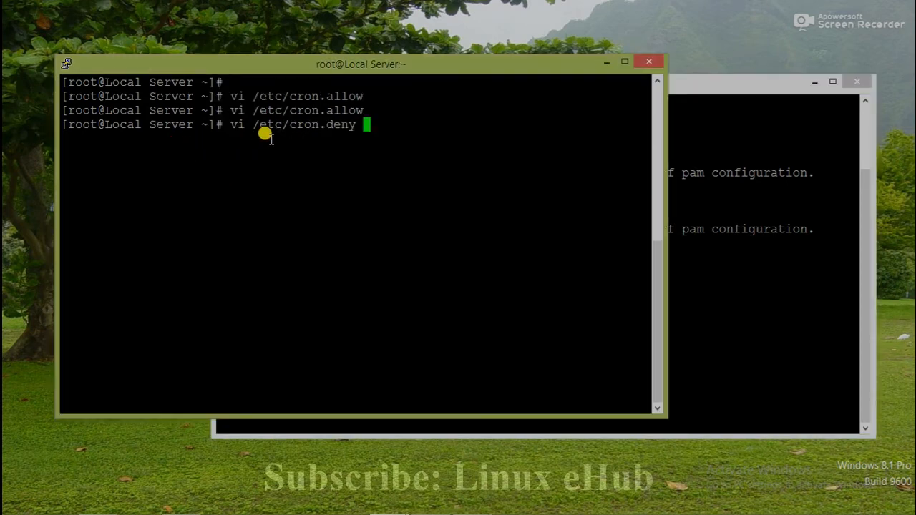
{"action": "double_click", "coordinate": [321, 124]}
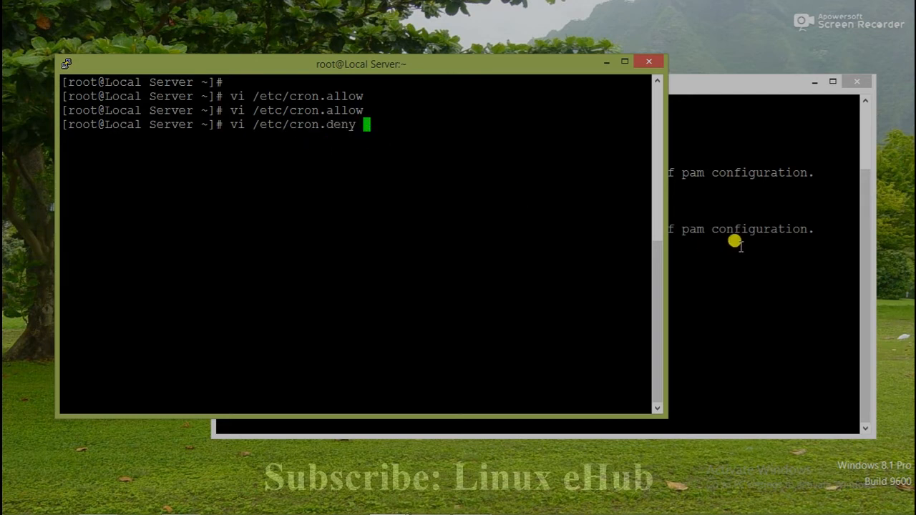
{"action": "mouse_move", "coordinate": [728, 229]}
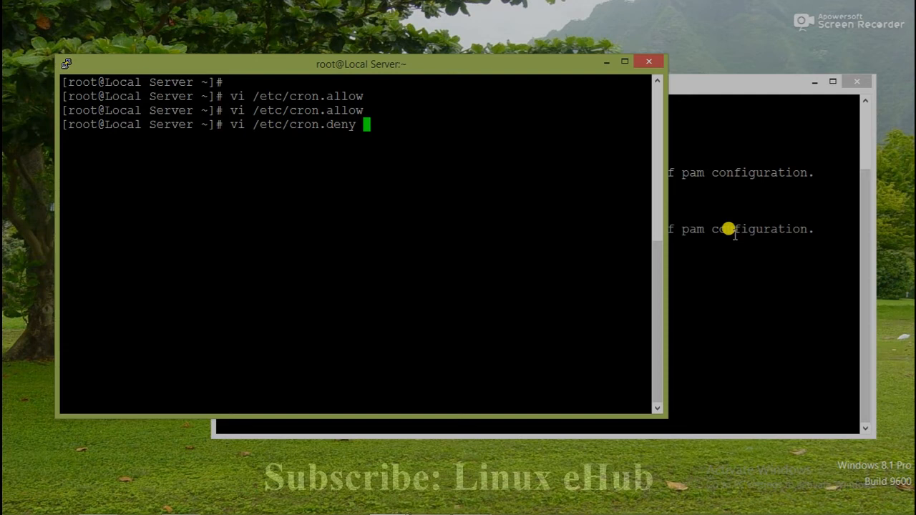
{"action": "mouse_move", "coordinate": [709, 222]}
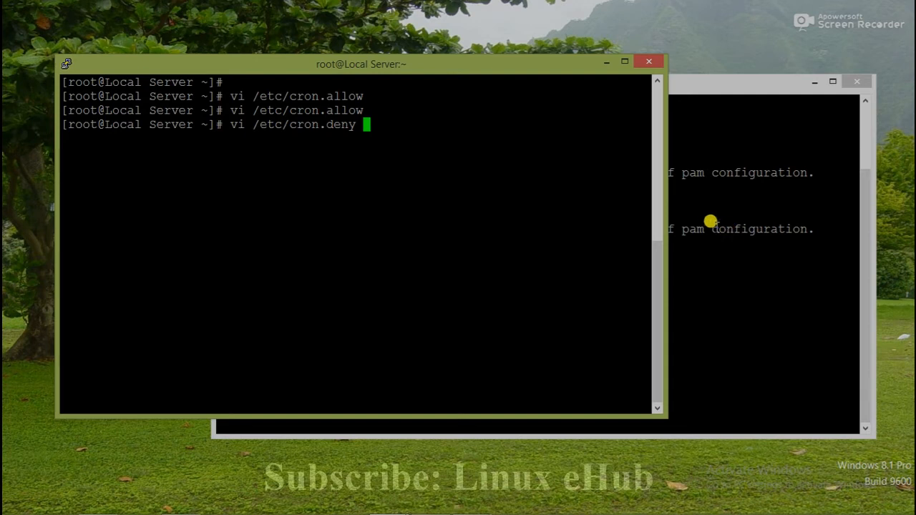
{"action": "mouse_move", "coordinate": [439, 219]}
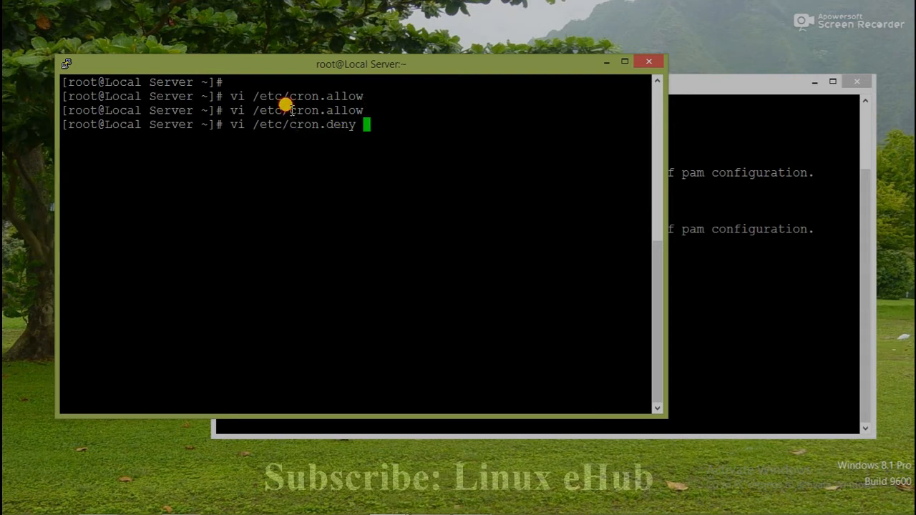
{"action": "double_click", "coordinate": [303, 123]}
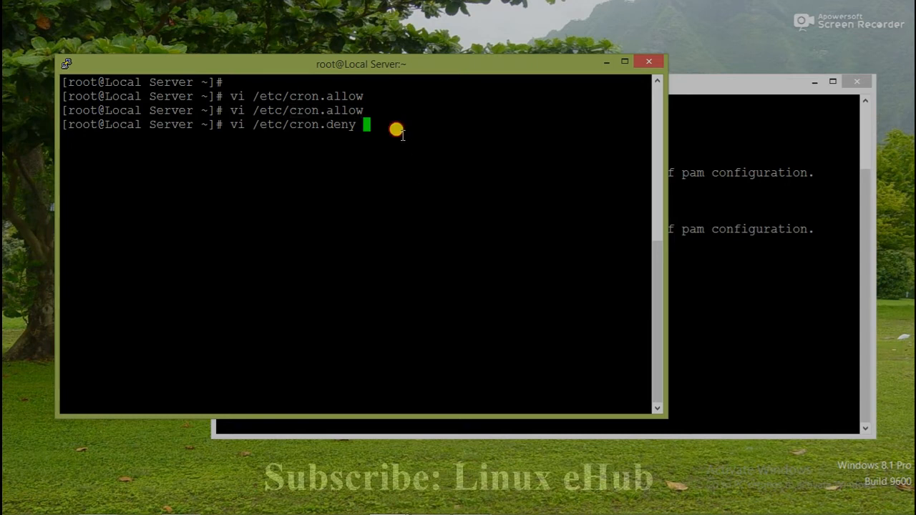
{"action": "mouse_move", "coordinate": [413, 130]}
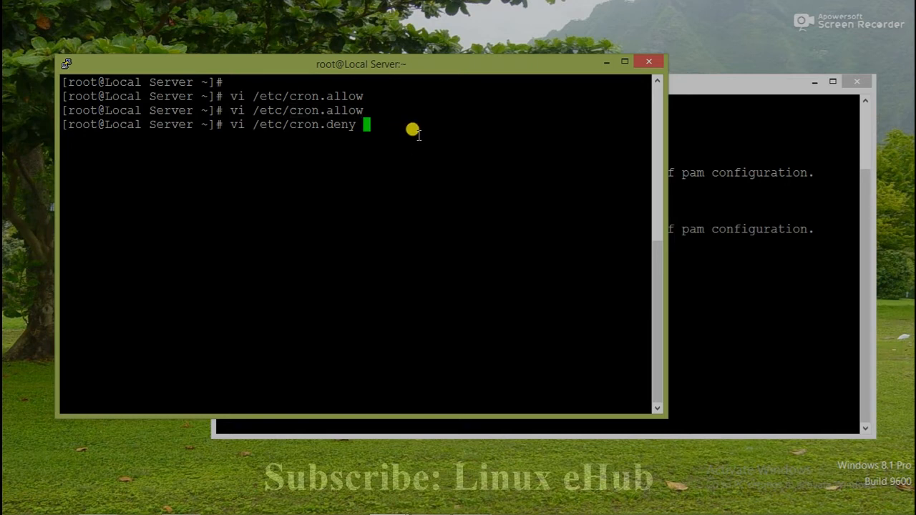
{"action": "mouse_move", "coordinate": [294, 110]}
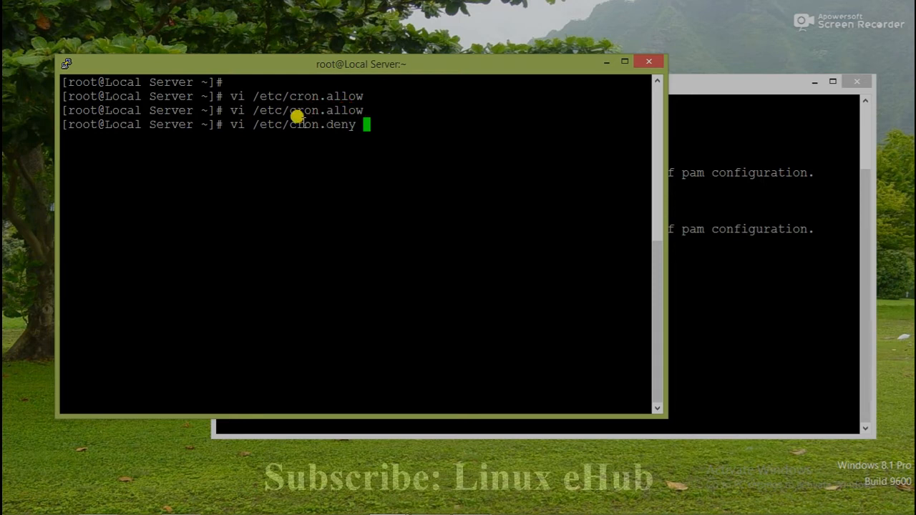
{"action": "double_click", "coordinate": [307, 123]}
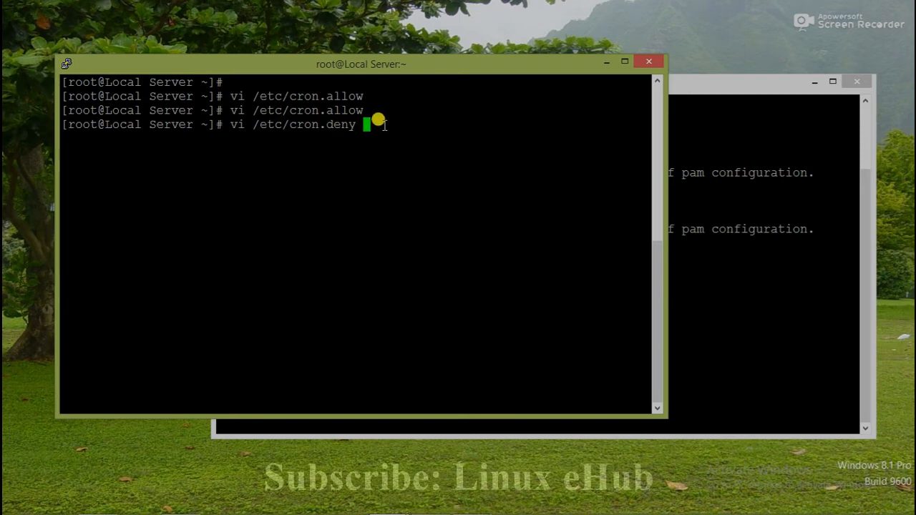
{"action": "mouse_move", "coordinate": [384, 113]}
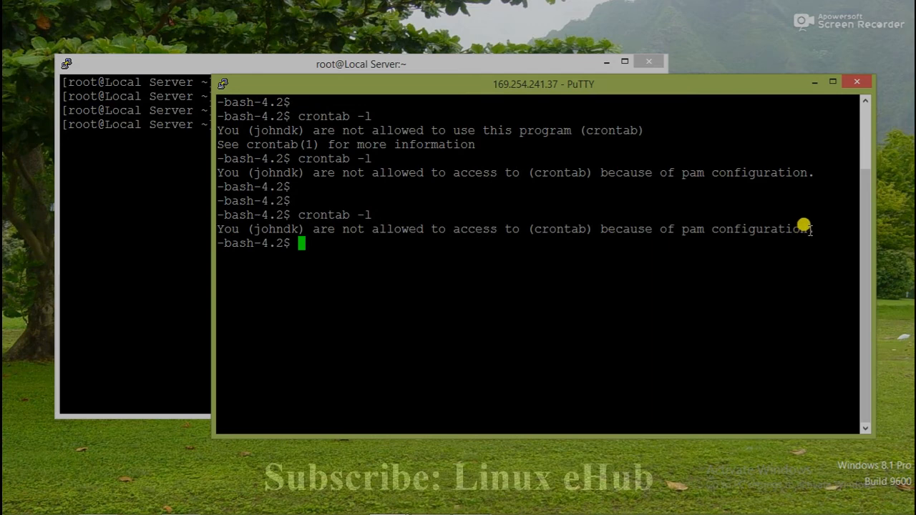
Step: Select the pam refusal text, leaving the unfinished cron.deny command to be cleared
{"action": "left_click_drag", "start_coordinate": [337, 229], "coordinate": [813, 229]}
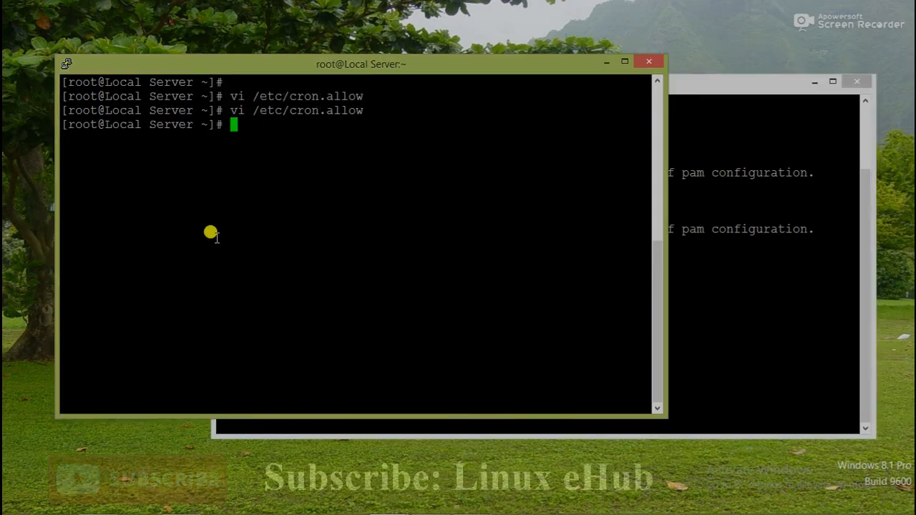
Step: As root, start vi on /etc/security/access.conf using Tab completion for the path
{"action": "type", "text": "vi /"}
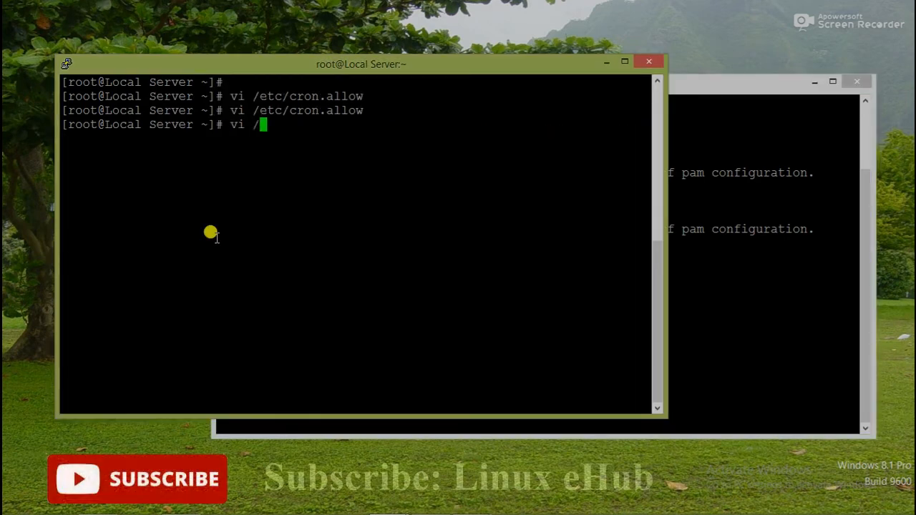
{"action": "type", "text": "etc/sec"}
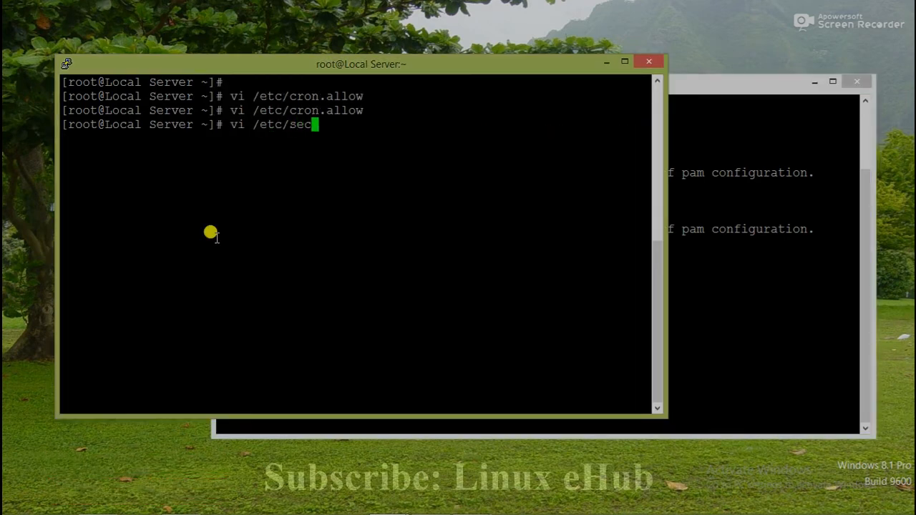
{"action": "key", "text": "Tab"}
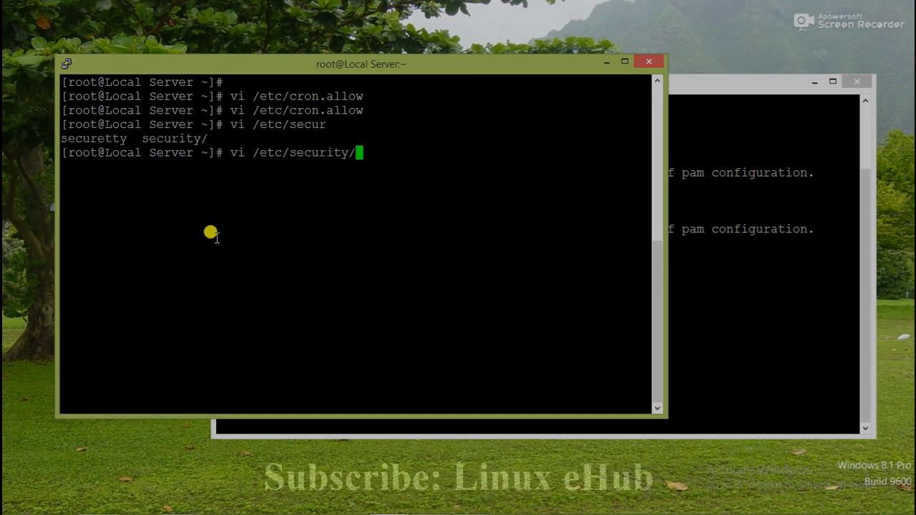
{"action": "type", "text": "acc"}
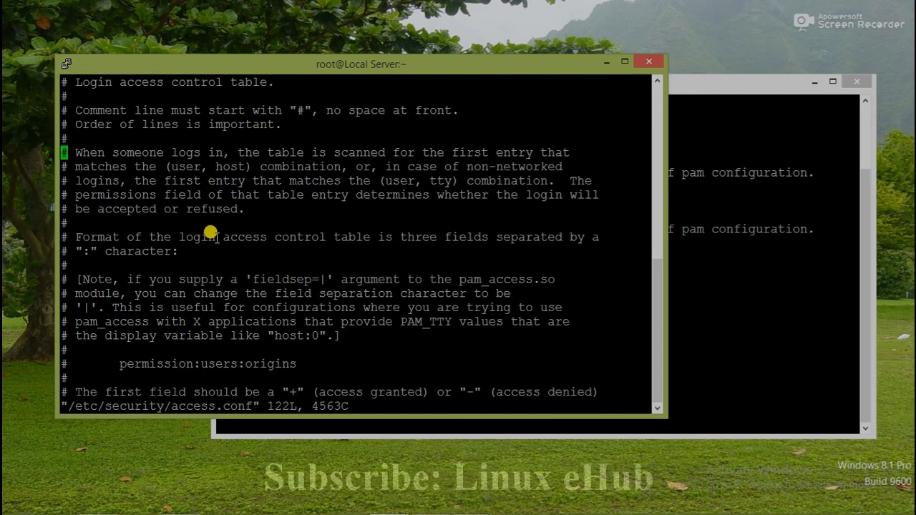
{"action": "mouse_move", "coordinate": [193, 178]}
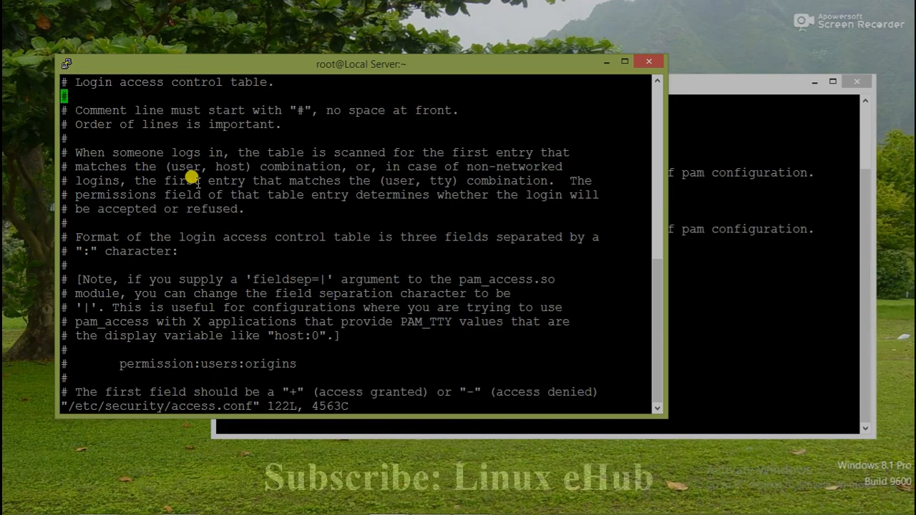
Step: Scroll to the end of access.conf and comment out the final -:ALL:ALL deny-all rule
{"action": "scroll", "scroll_direction": "down", "scroll_amount": 3}
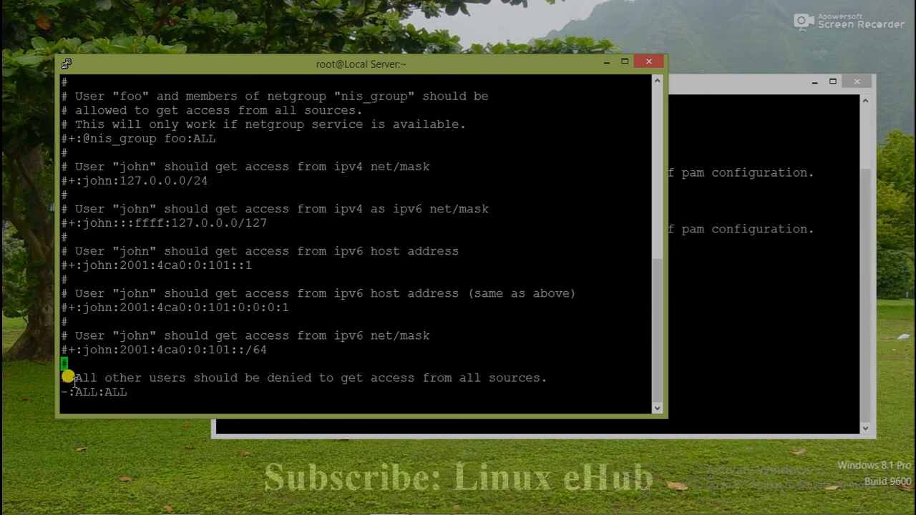
{"action": "mouse_move", "coordinate": [198, 387]}
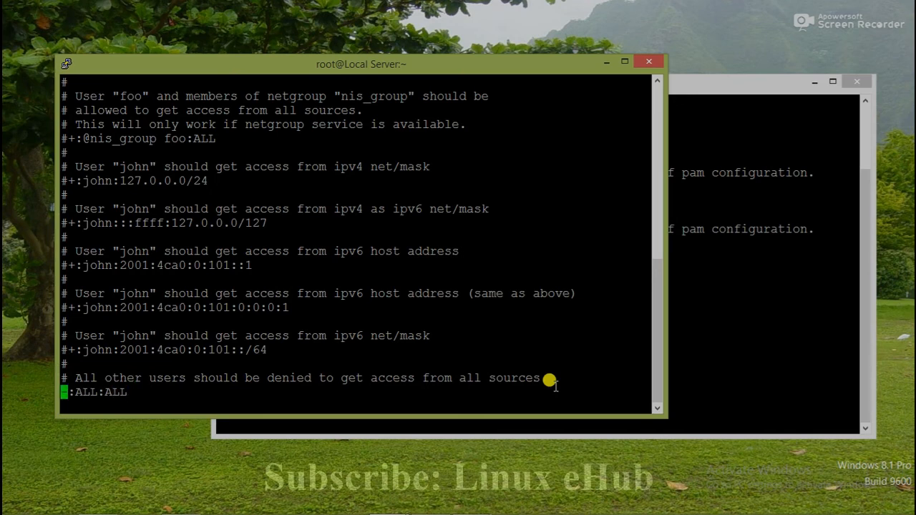
{"action": "key", "text": "i"}
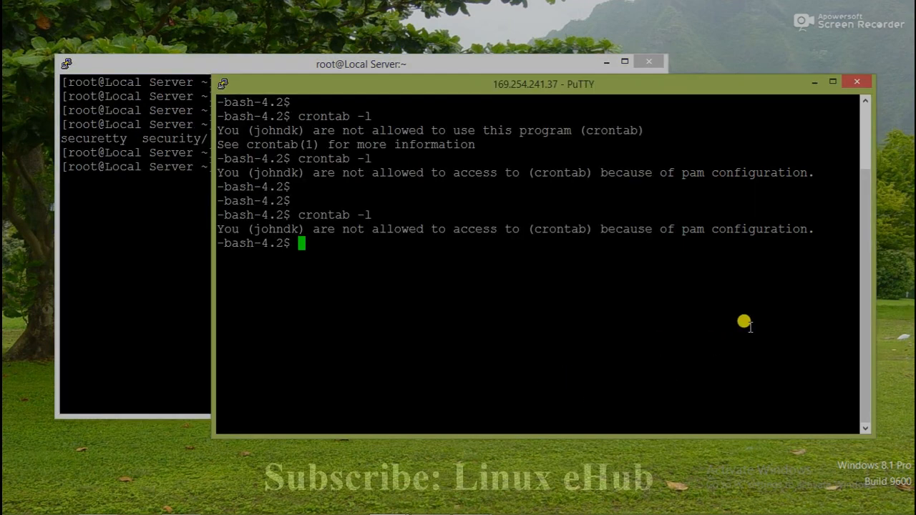
Step: Run crontab -l as johndk, now getting 'no crontab for johndk', then return to root
{"action": "type", "text": "crontab -l"}
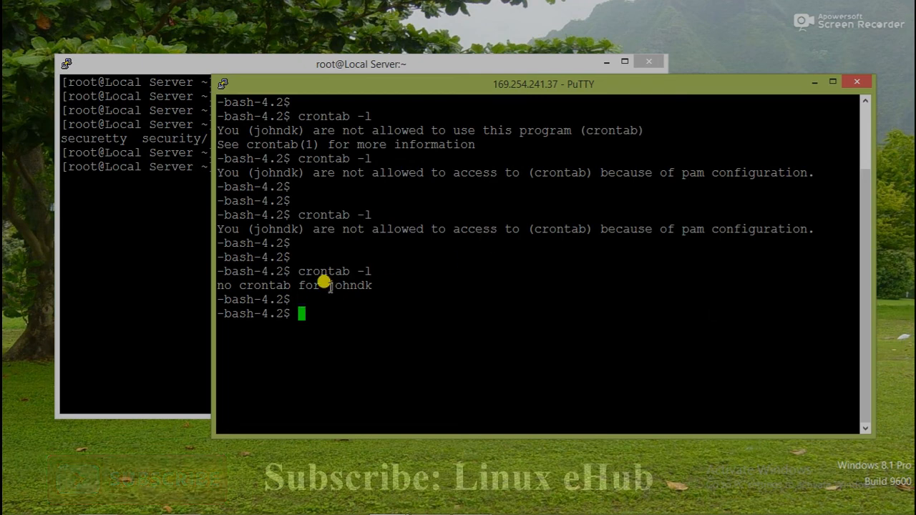
{"action": "double_click", "coordinate": [349, 285]}
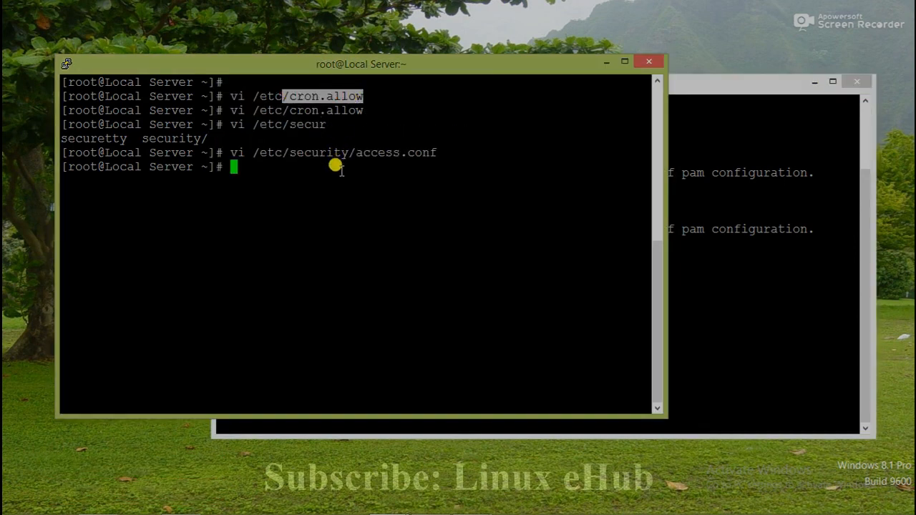
{"action": "mouse_move", "coordinate": [289, 113]}
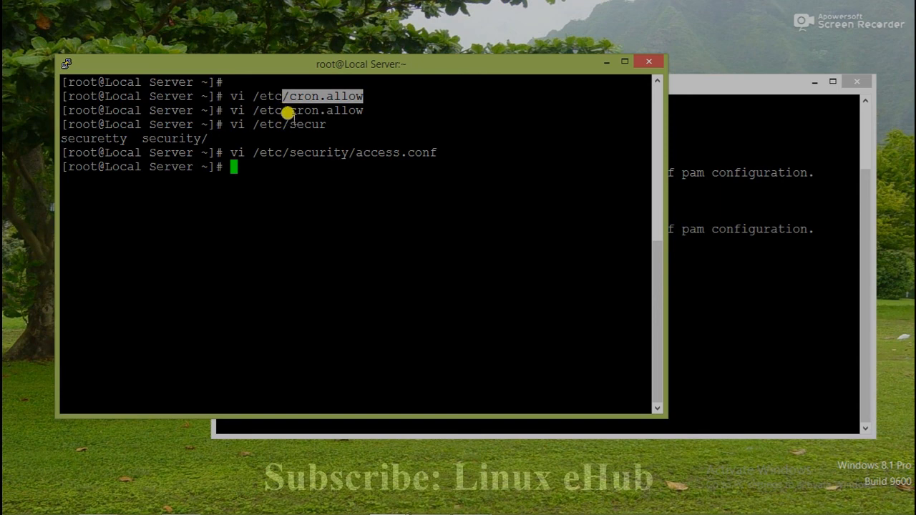
{"action": "mouse_move", "coordinate": [297, 136]}
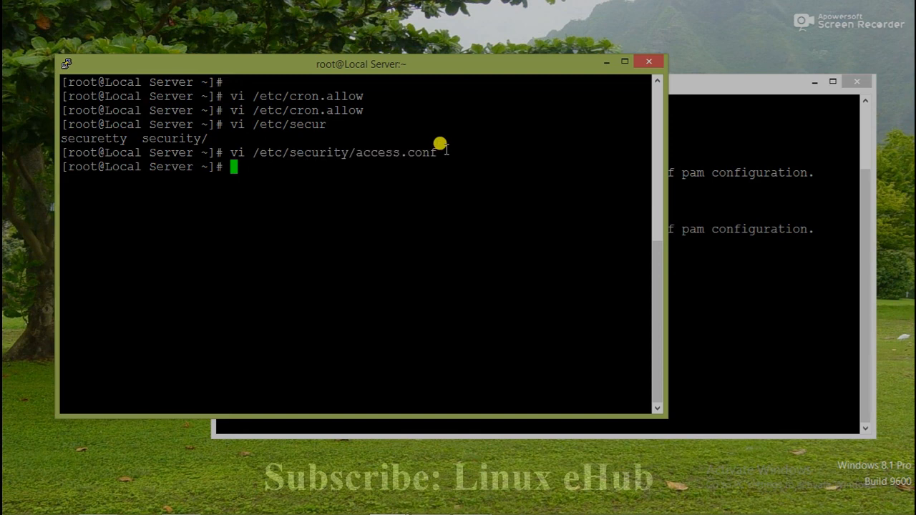
{"action": "mouse_move", "coordinate": [439, 179]}
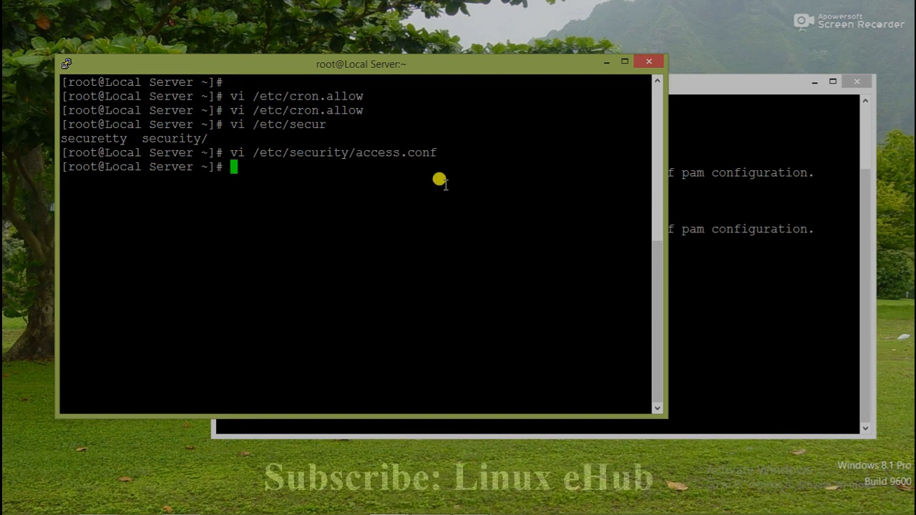